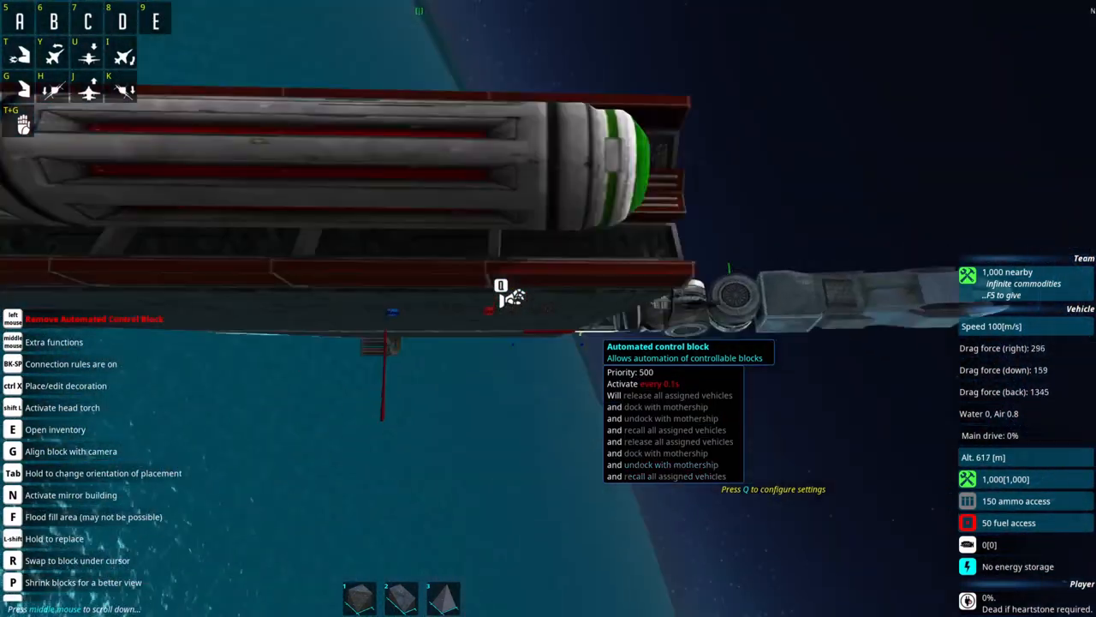
- Bring up the ACB settings window showing the dock, undock and recall effects
{"action": "key", "text": "q"}
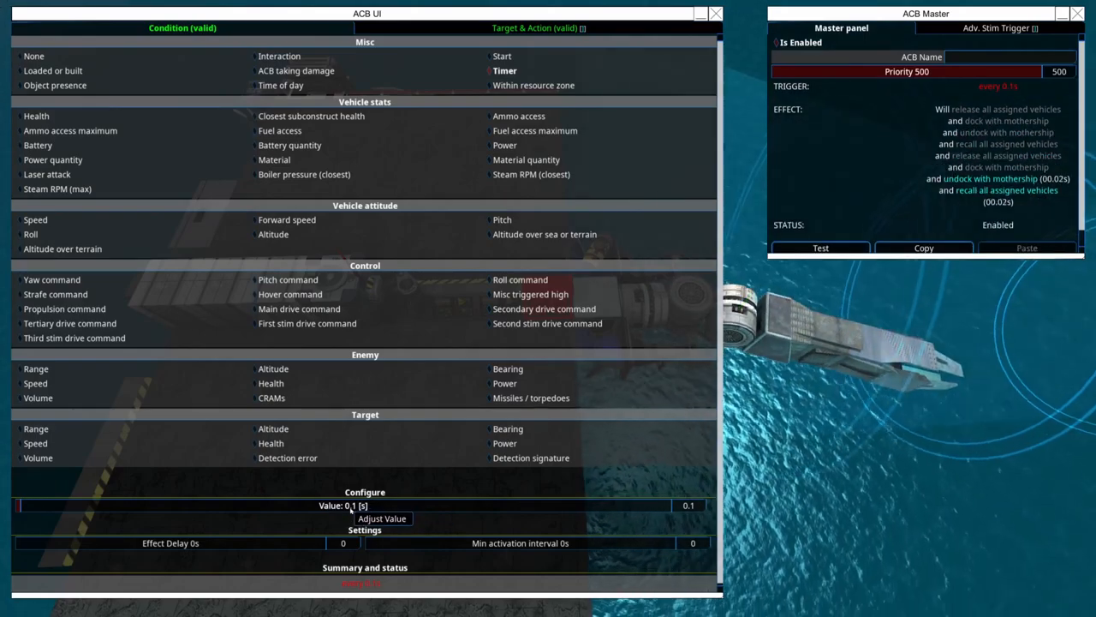
{"action": "mouse_move", "coordinate": [762, 442]}
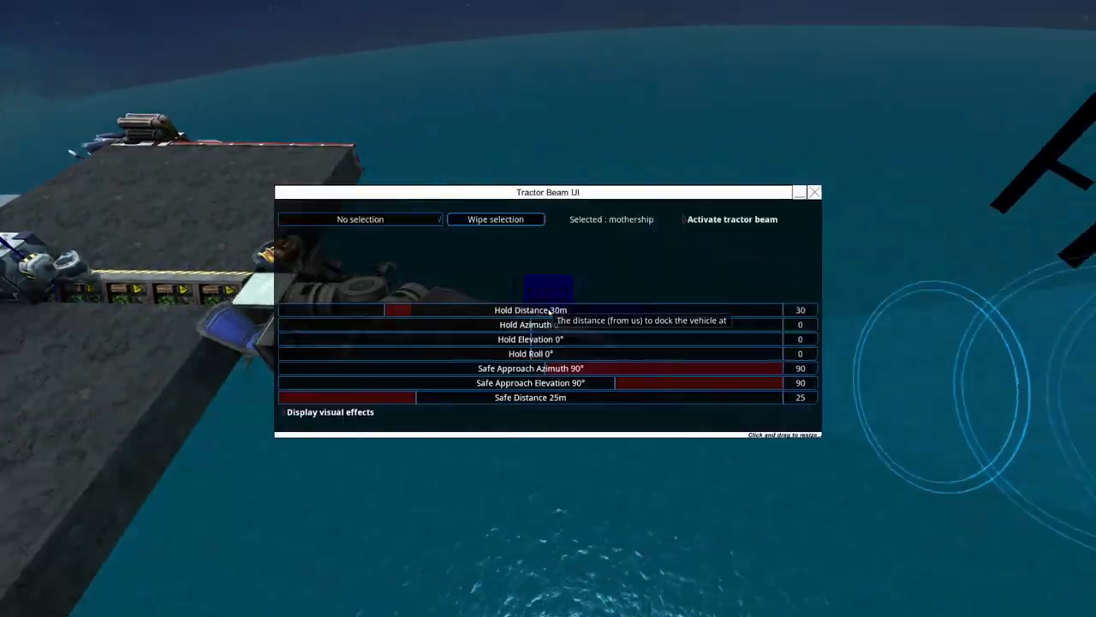
- Confirm the tractor beam's 20 m hold distance on the mothership and close its settings
{"action": "left_click", "coordinate": [816, 192]}
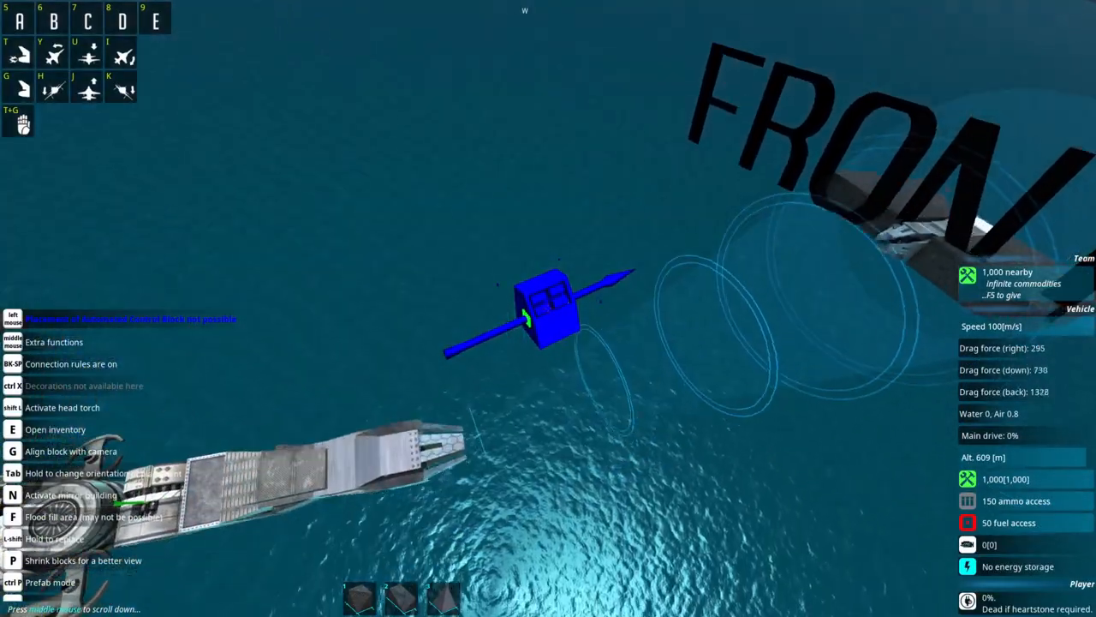